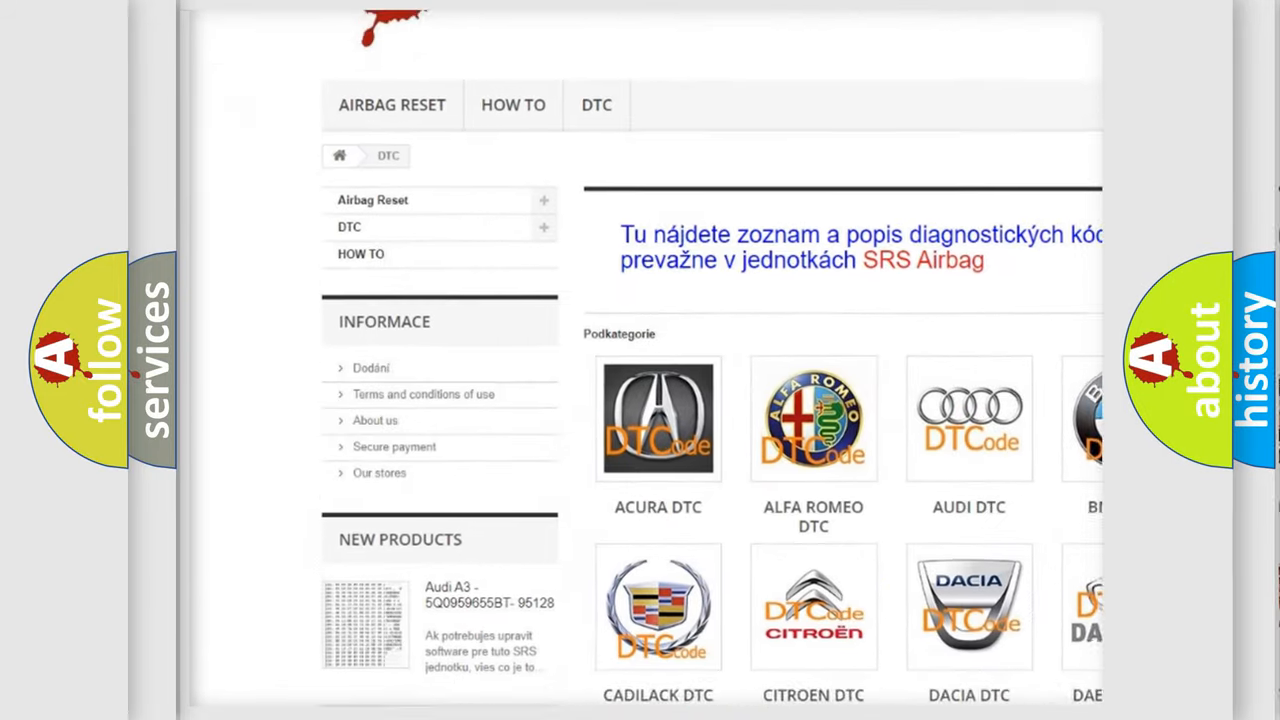
scroll(down, 3)
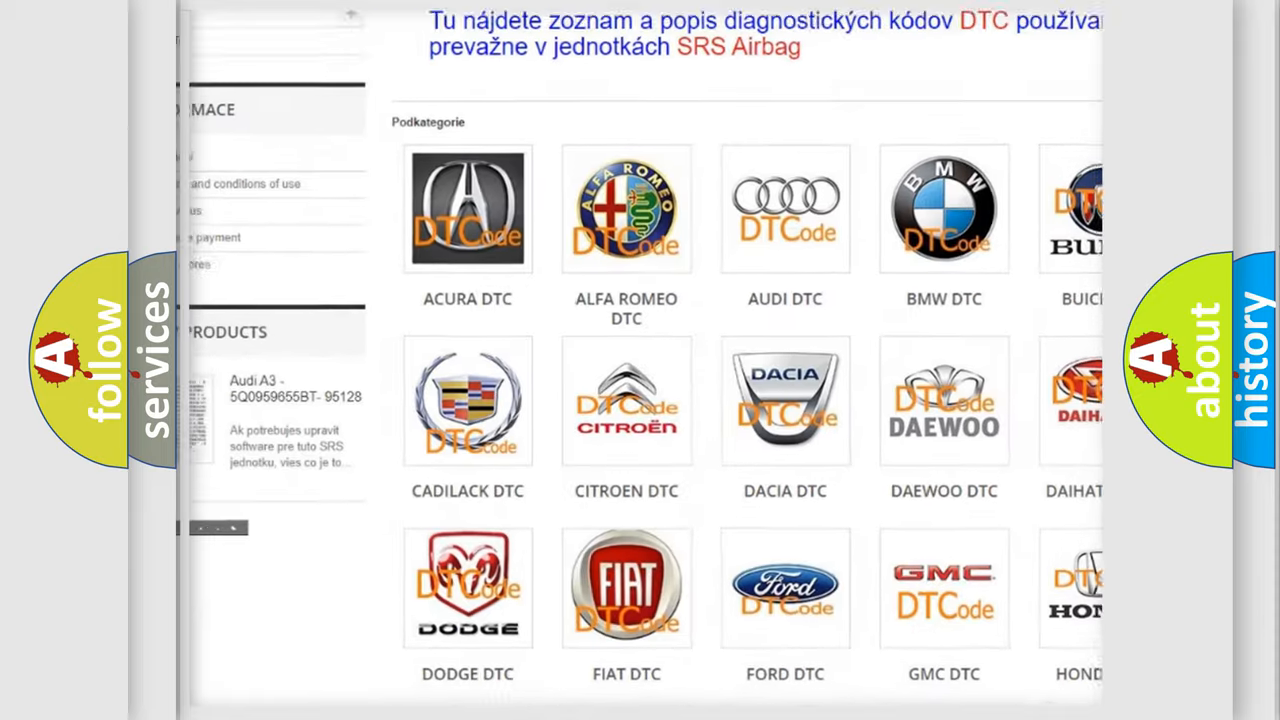
scroll(down, 3)
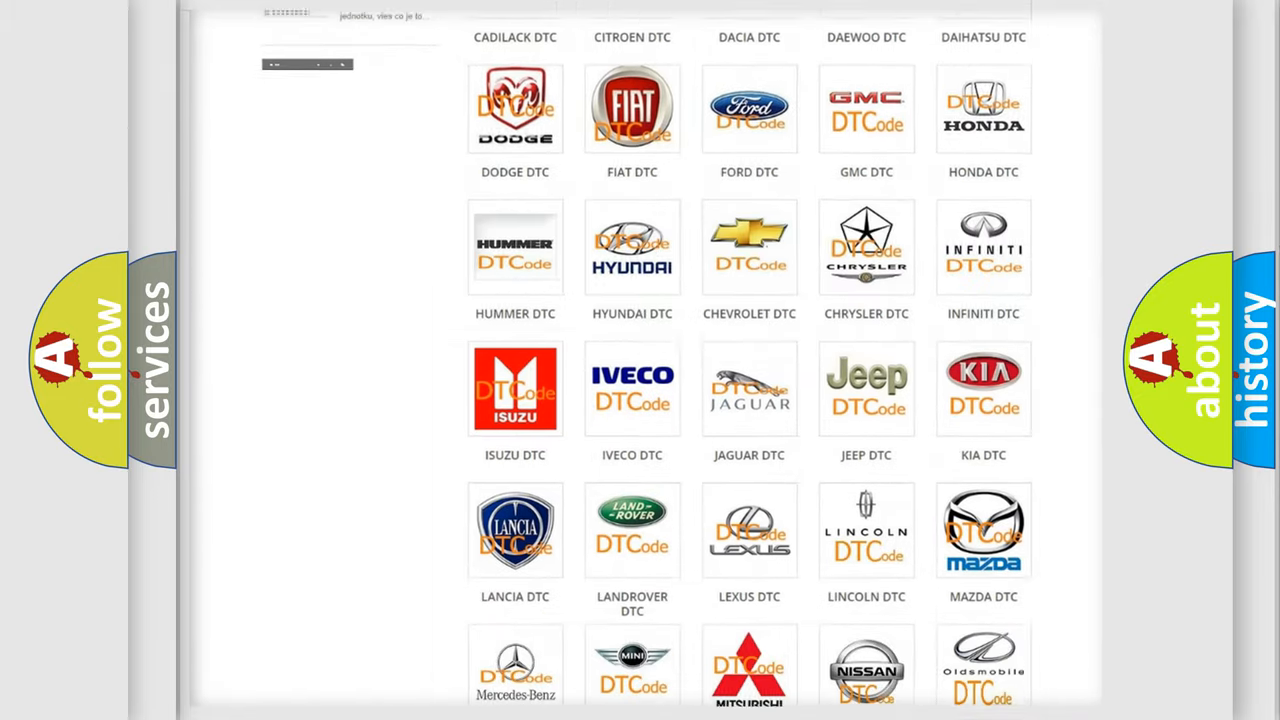
scroll(down, 3)
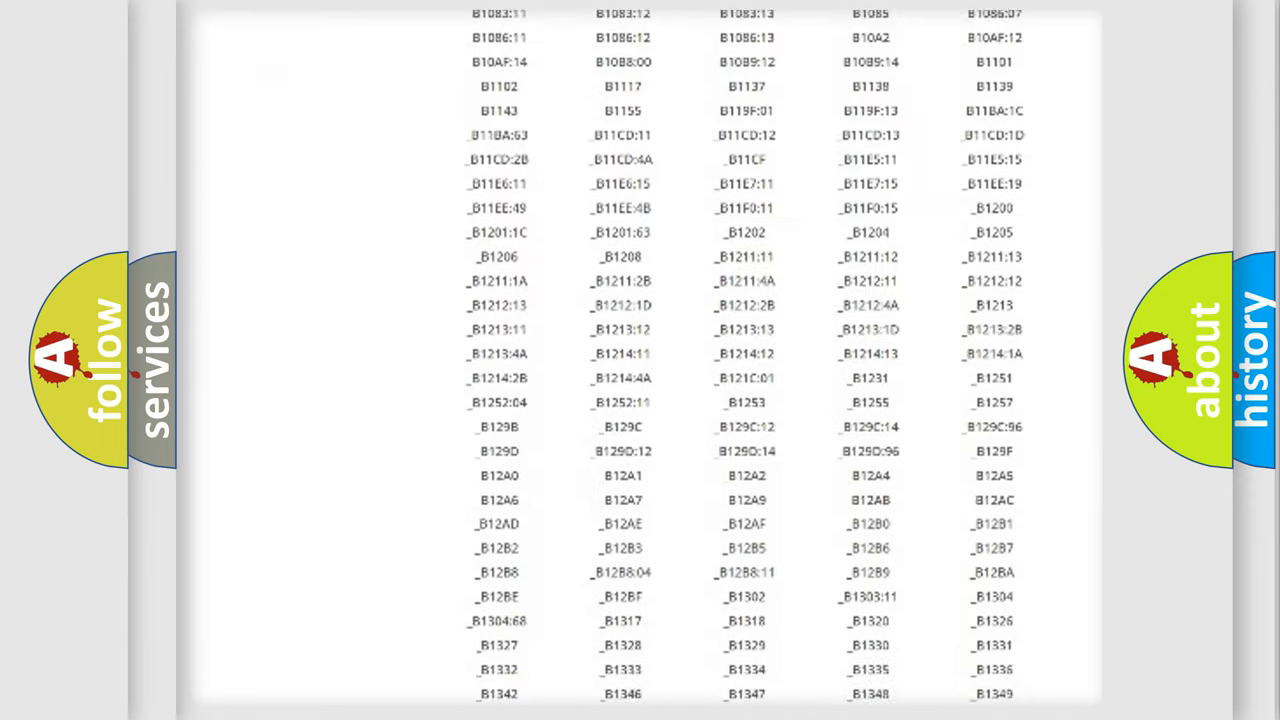
scroll(down, 3)
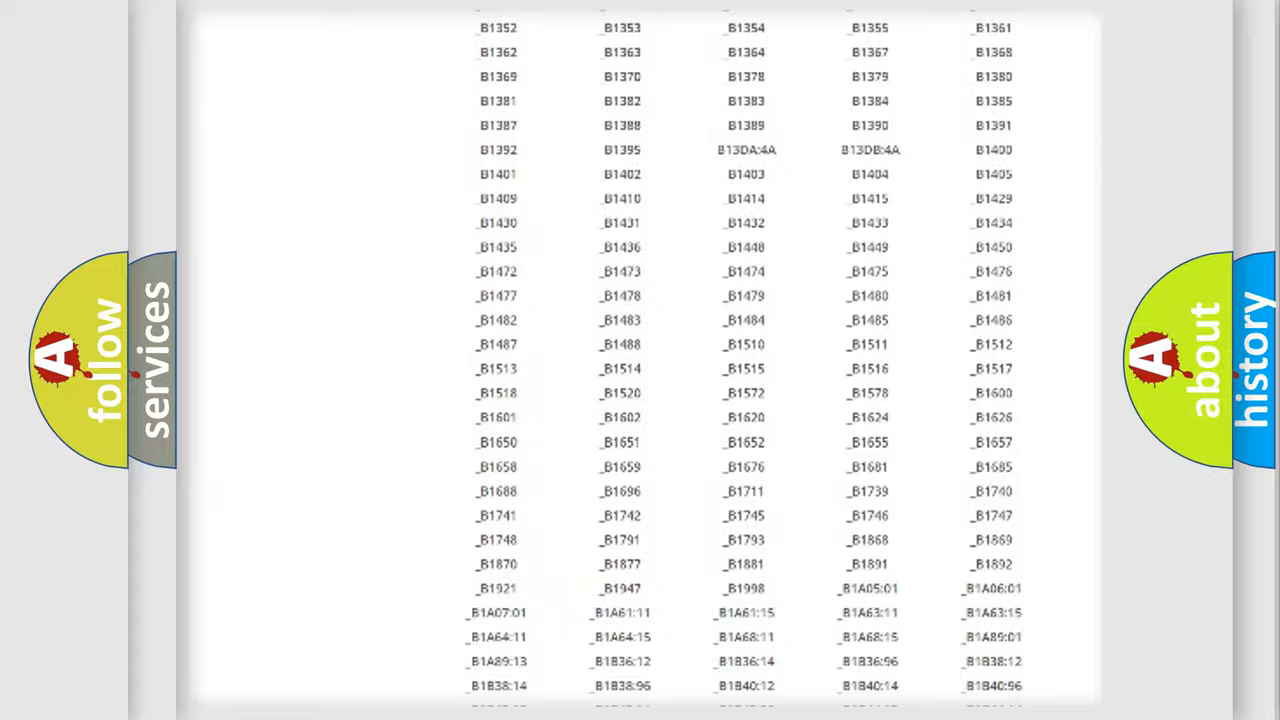